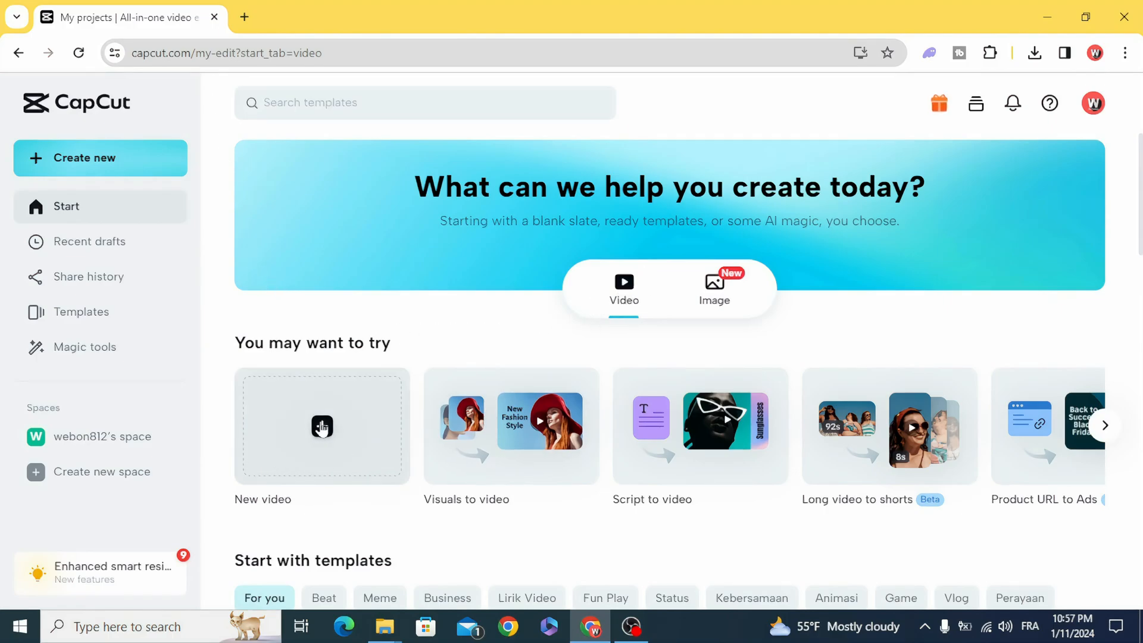
# Start a new blank video project from the CapCut home page
pyautogui.click(321, 426)
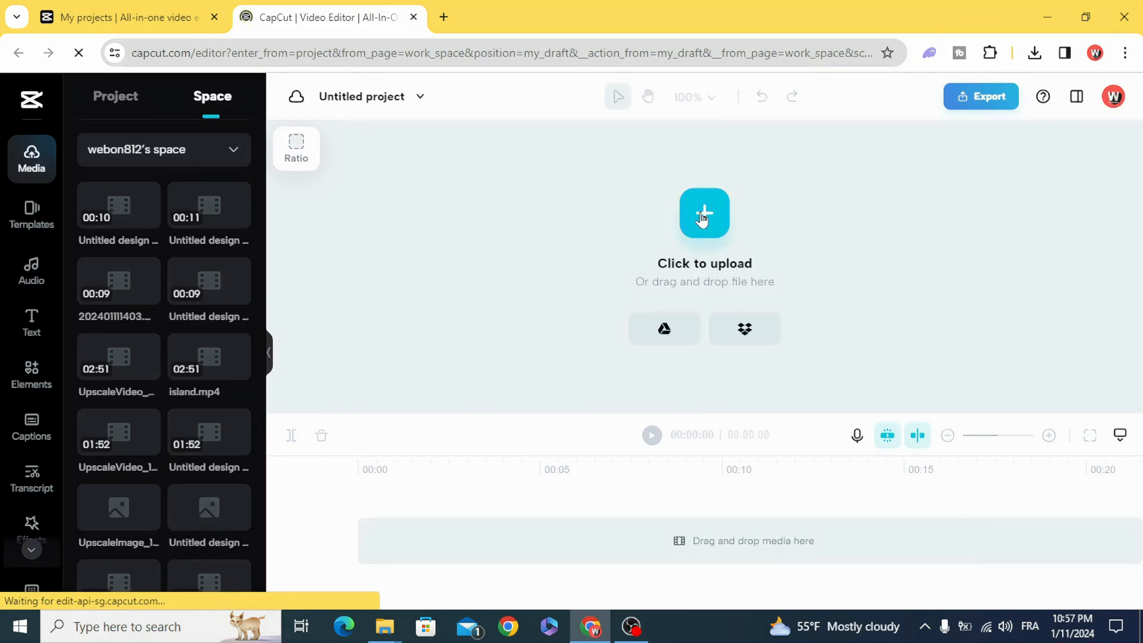
# Import the green-screen man clip and the colorful background clip from this device
pyautogui.click(704, 213)
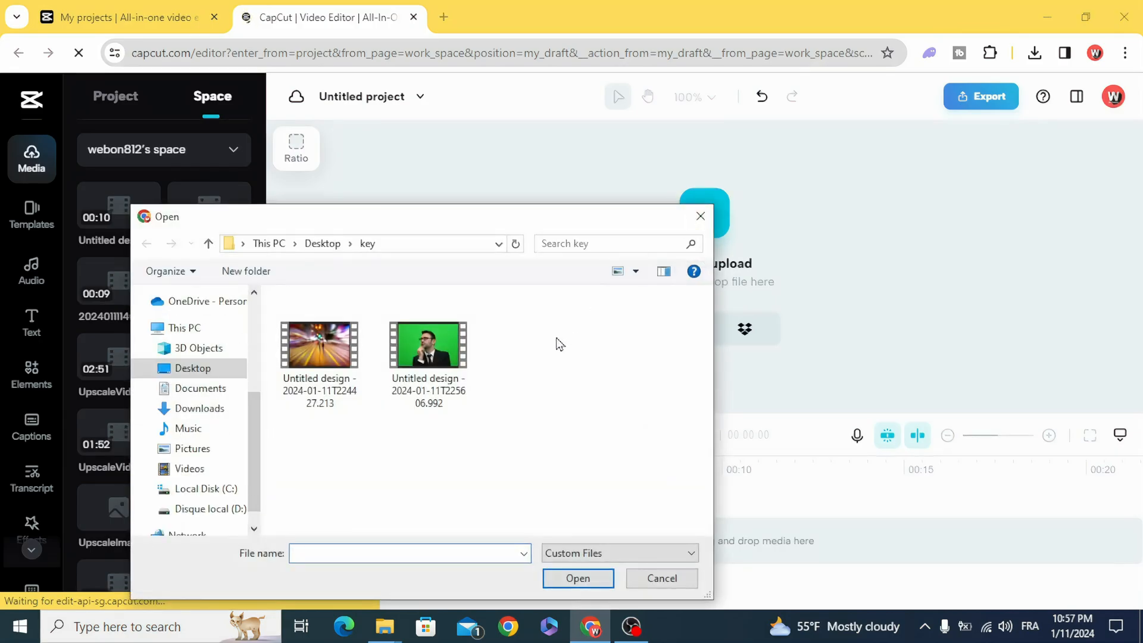
pyautogui.click(659, 578)
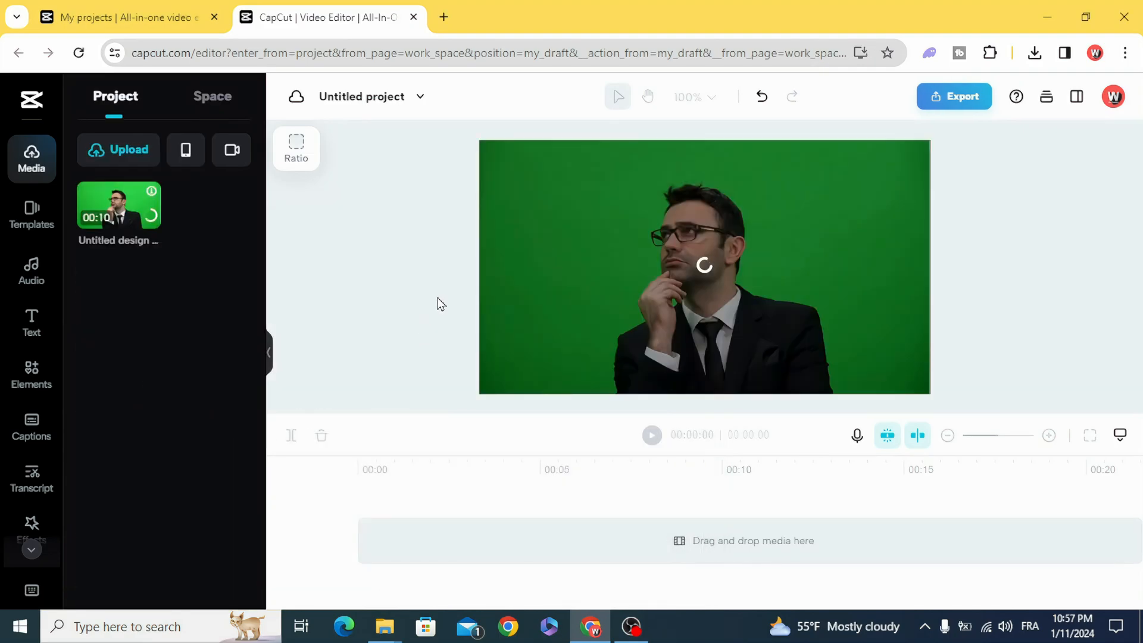
pyautogui.click(127, 150)
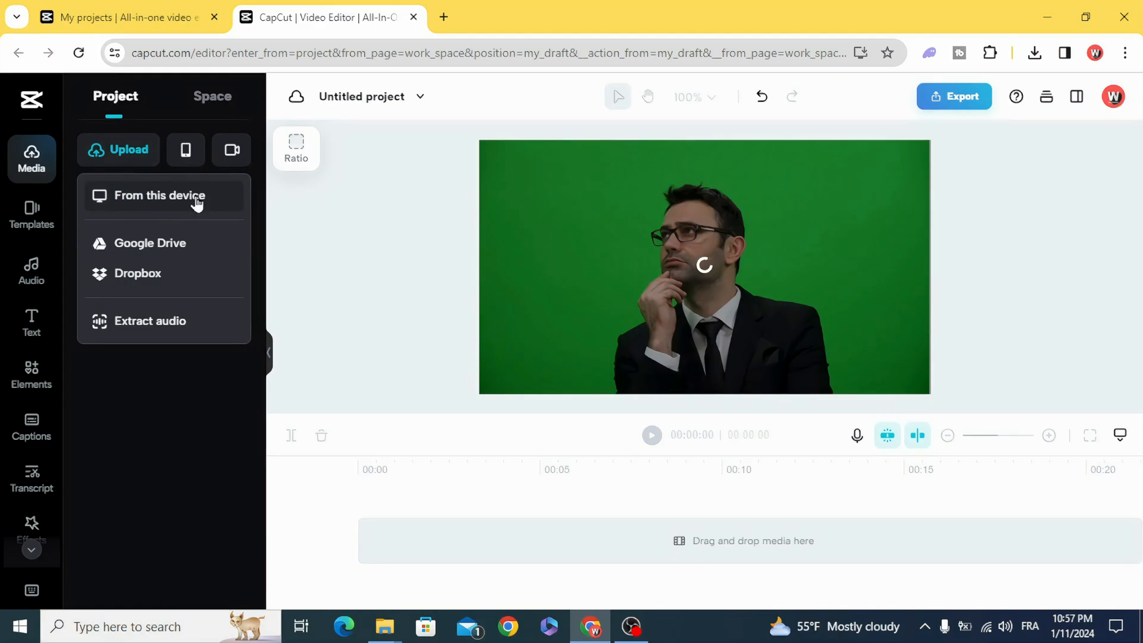
pyautogui.click(159, 196)
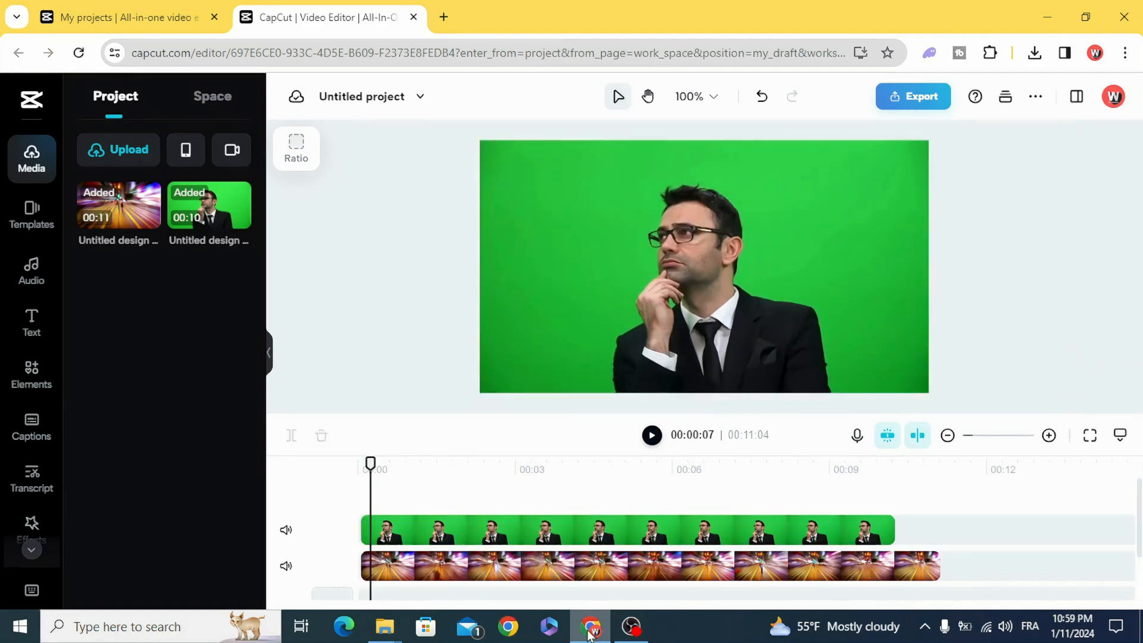
# Enable Chroma key on the green-screen man clip and sample its green background
pyautogui.click(619, 530)
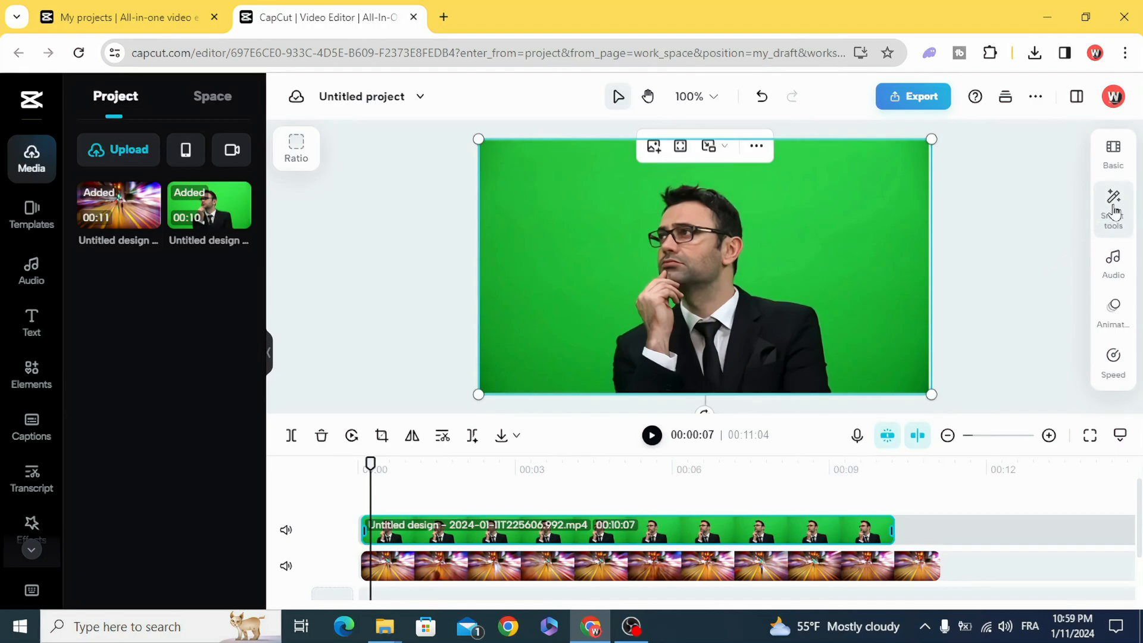
pyautogui.click(1113, 208)
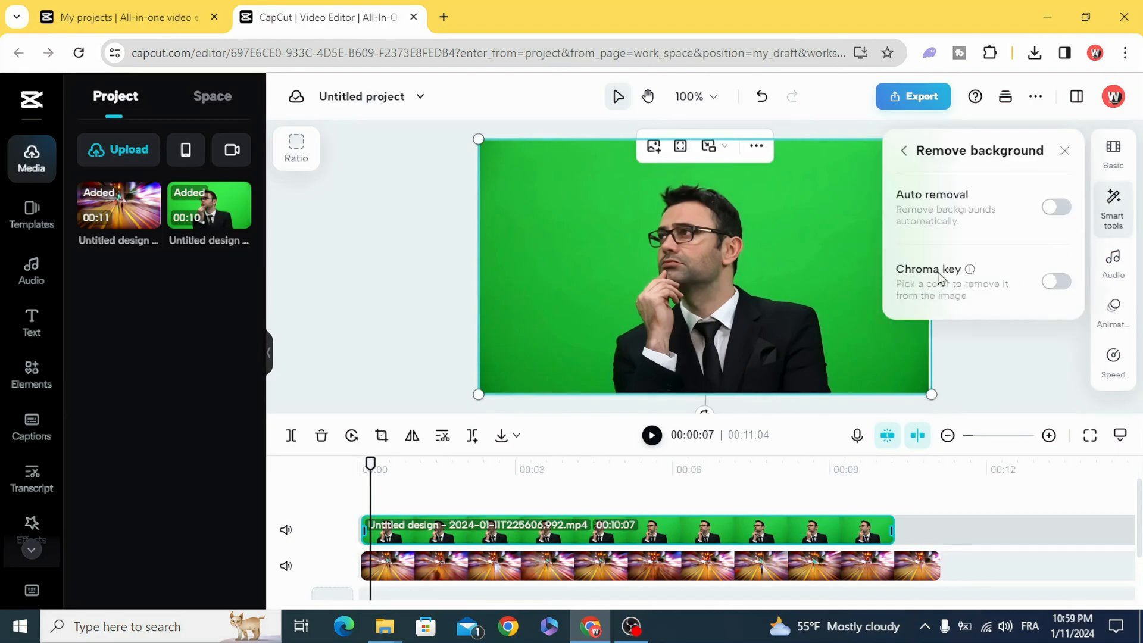
pyautogui.click(1056, 281)
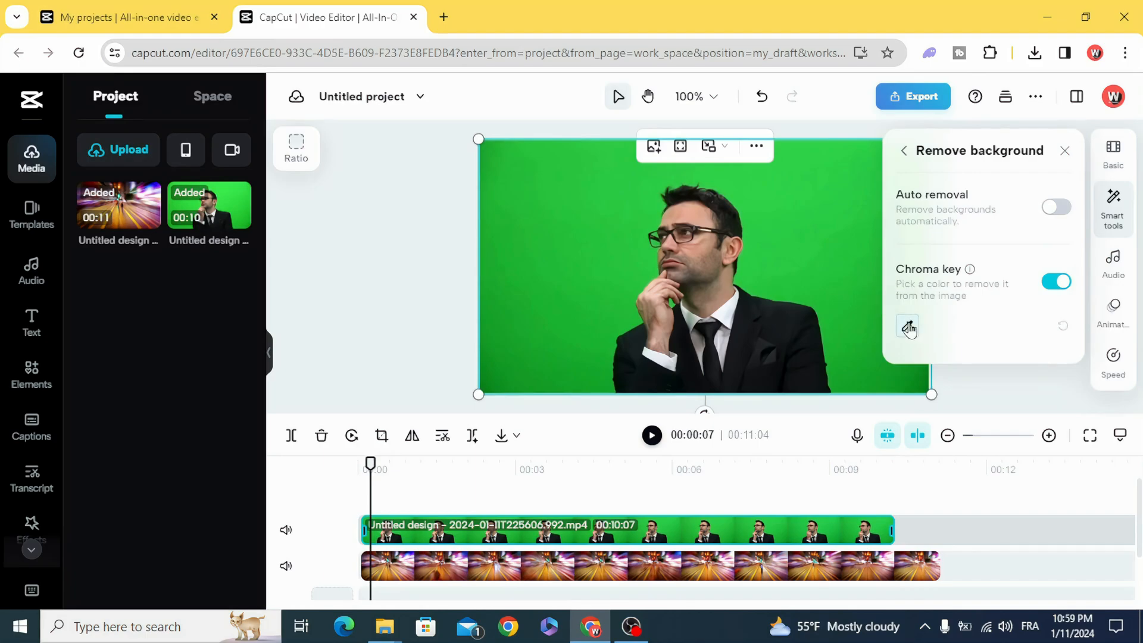
pyautogui.click(908, 327)
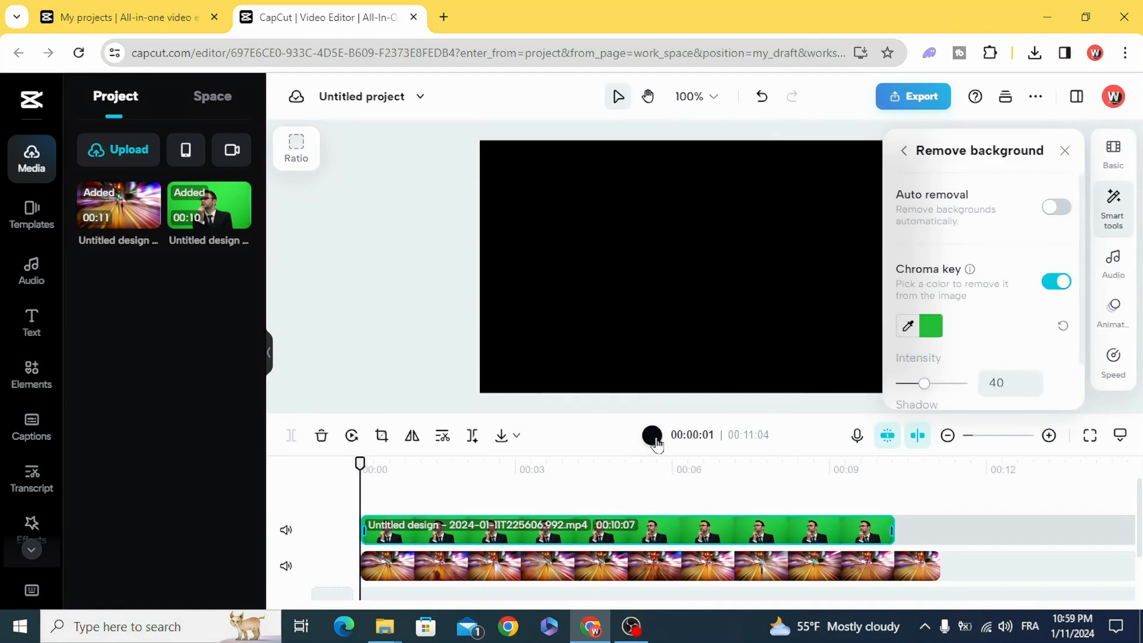
# Play and pause the preview to check the man keyed over the colorful background
pyautogui.click(651, 434)
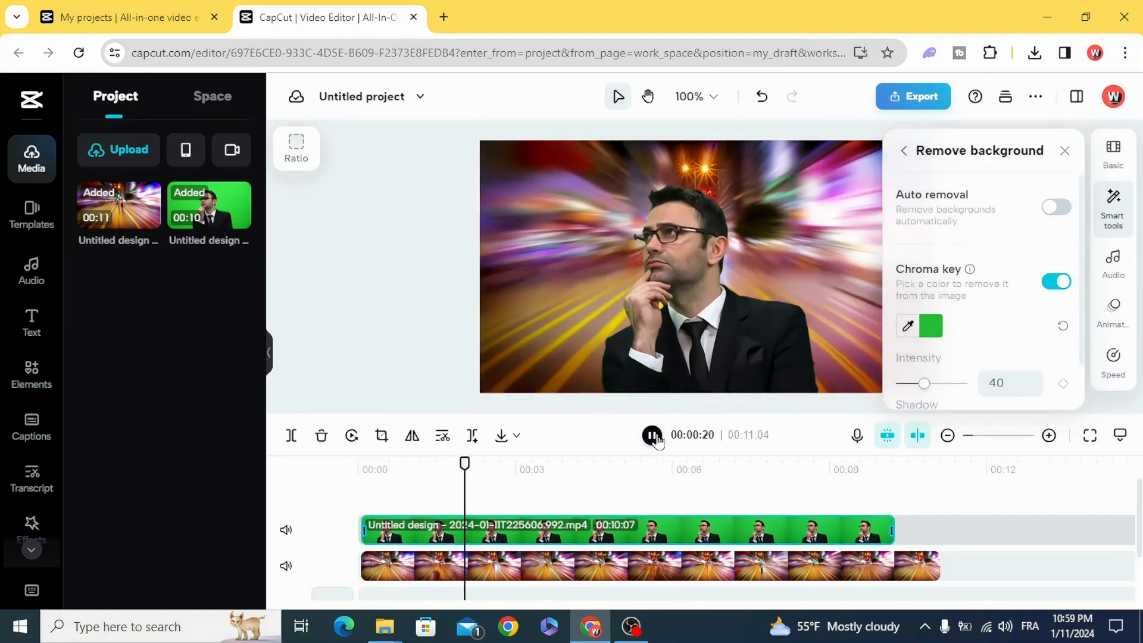
pyautogui.click(651, 436)
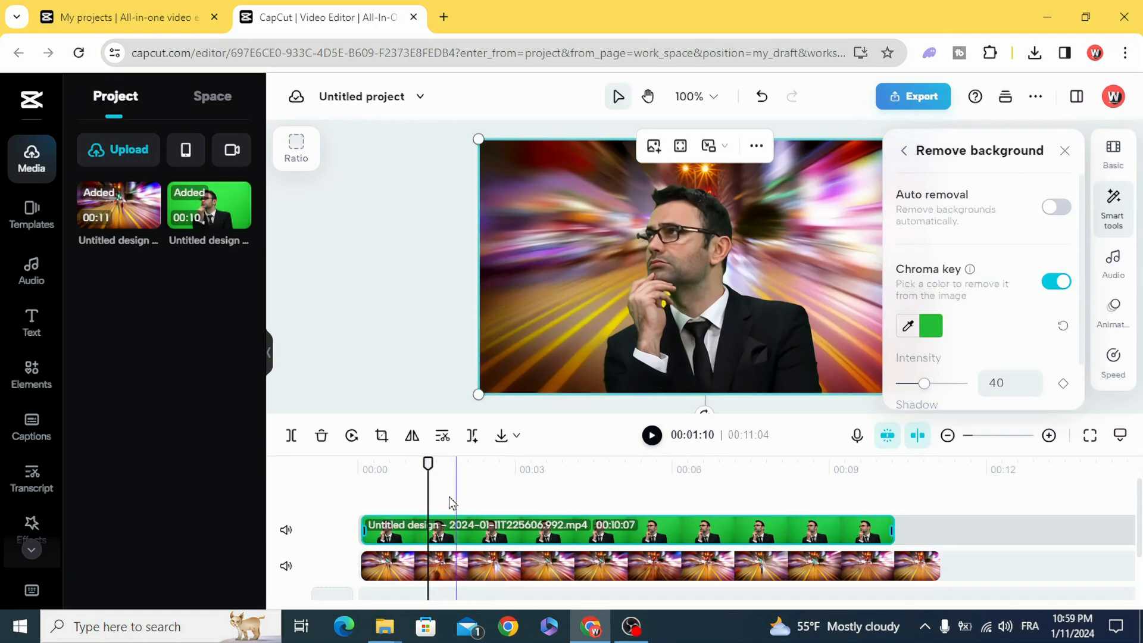
# Add the falling-money clip from Space media as the top layer and select it
pyautogui.click(212, 95)
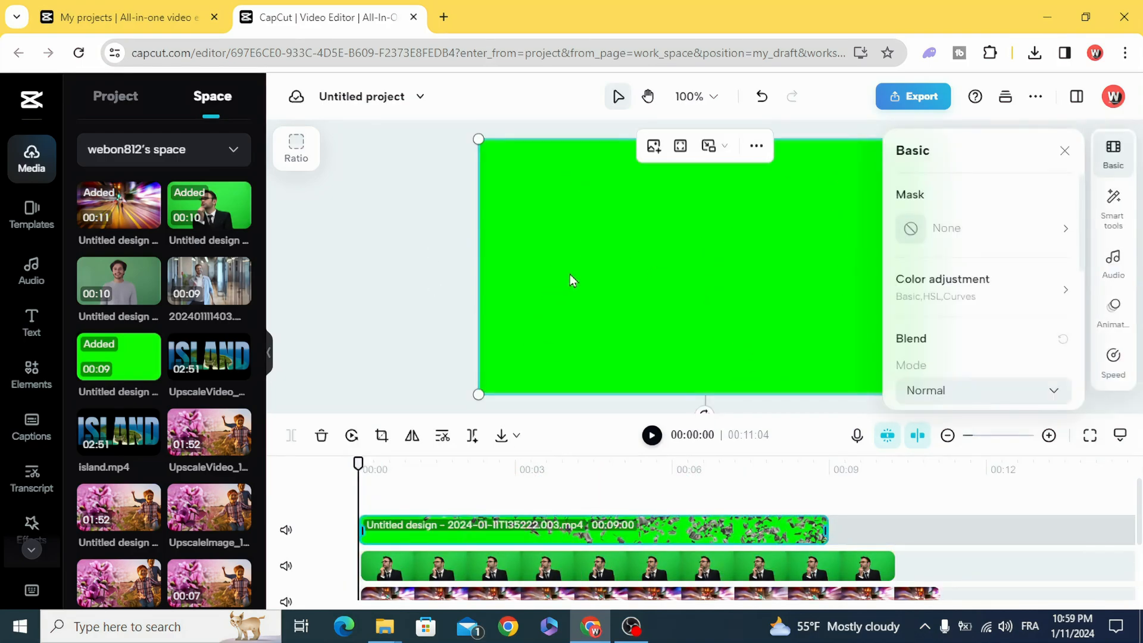
pyautogui.click(1063, 152)
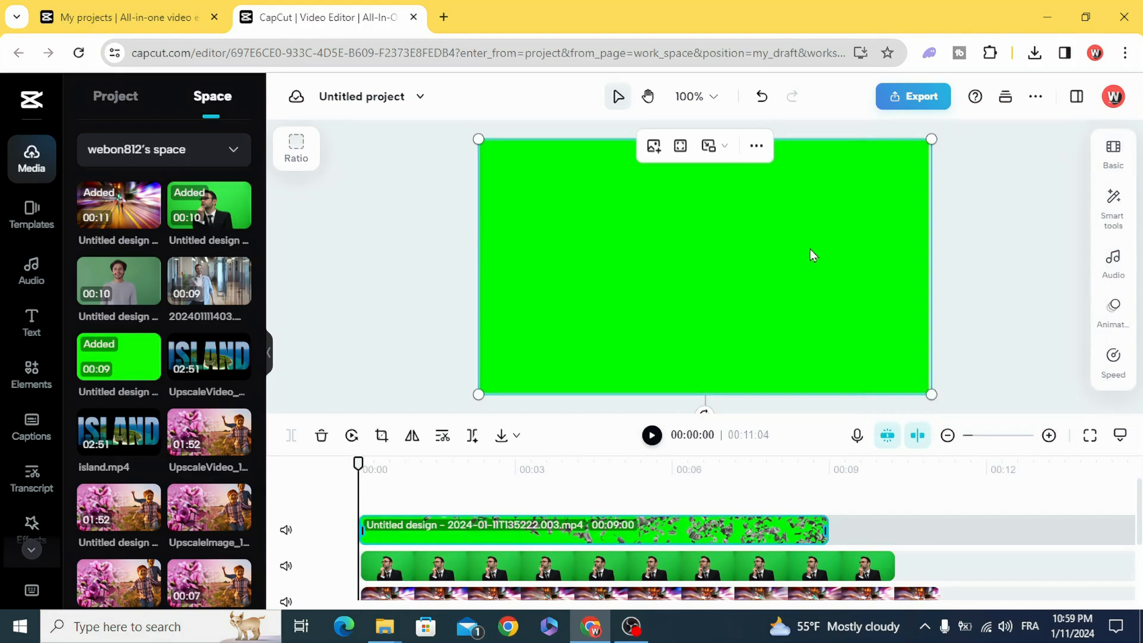
pyautogui.click(1112, 207)
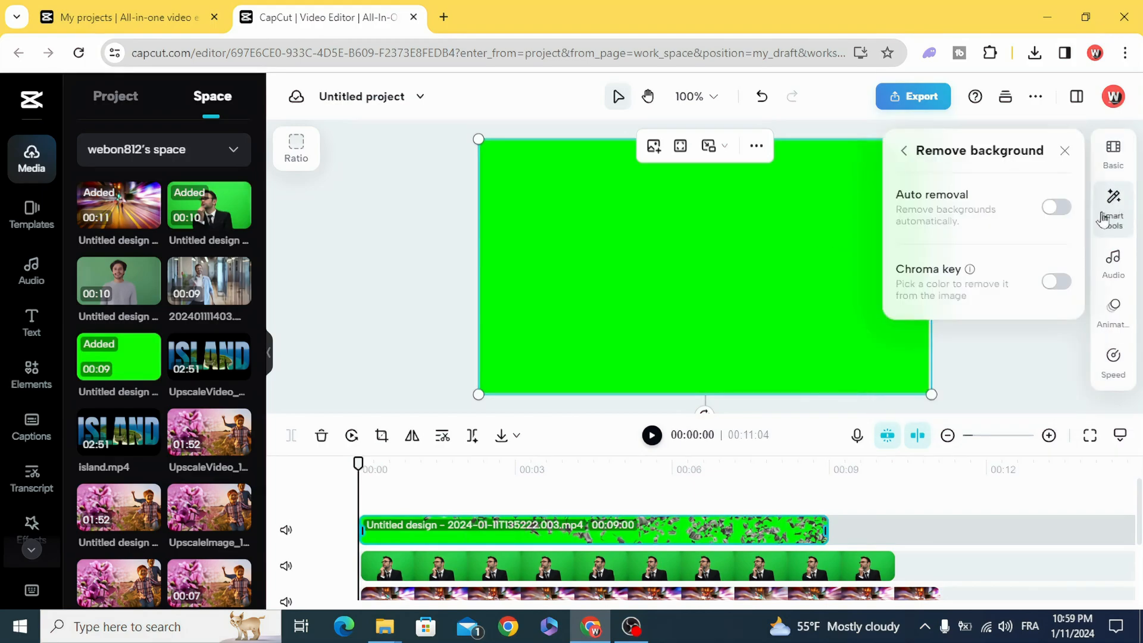
# Enable Chroma key on the money clip and sample its green so bills float around the man
pyautogui.click(1055, 281)
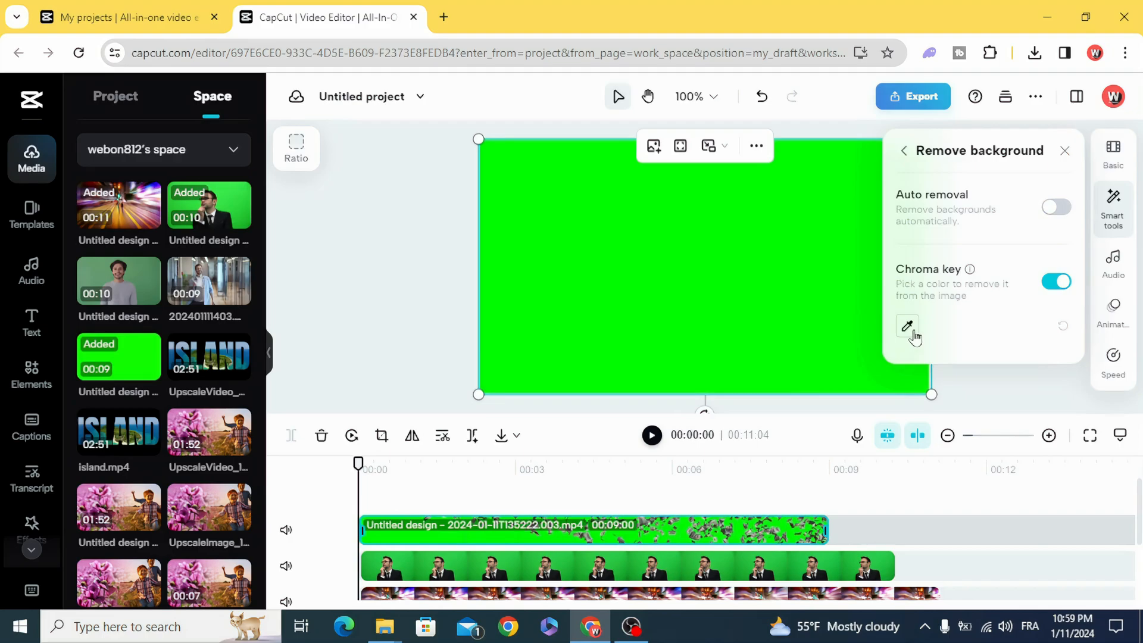
pyautogui.click(908, 326)
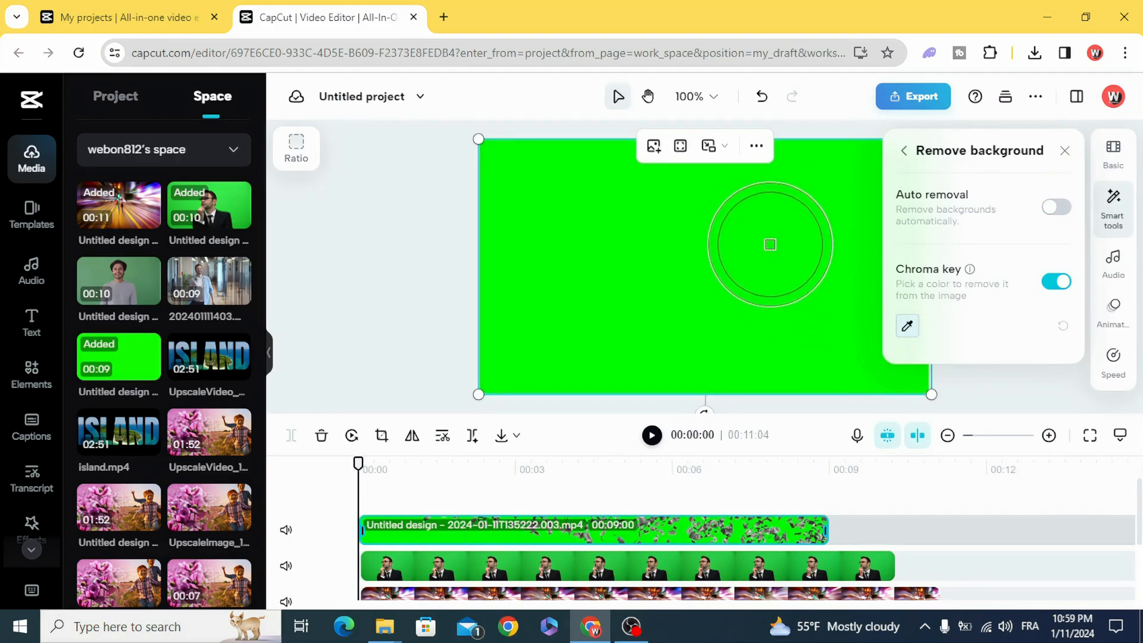
pyautogui.click(769, 244)
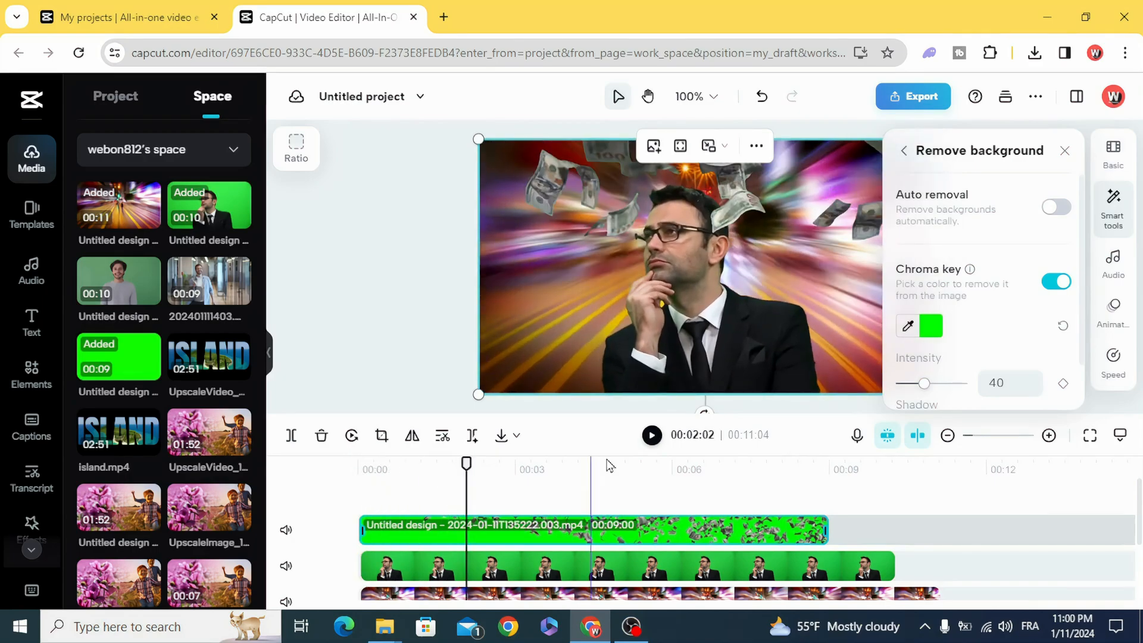
# Play back the finished composite of falling money over the man
pyautogui.click(651, 436)
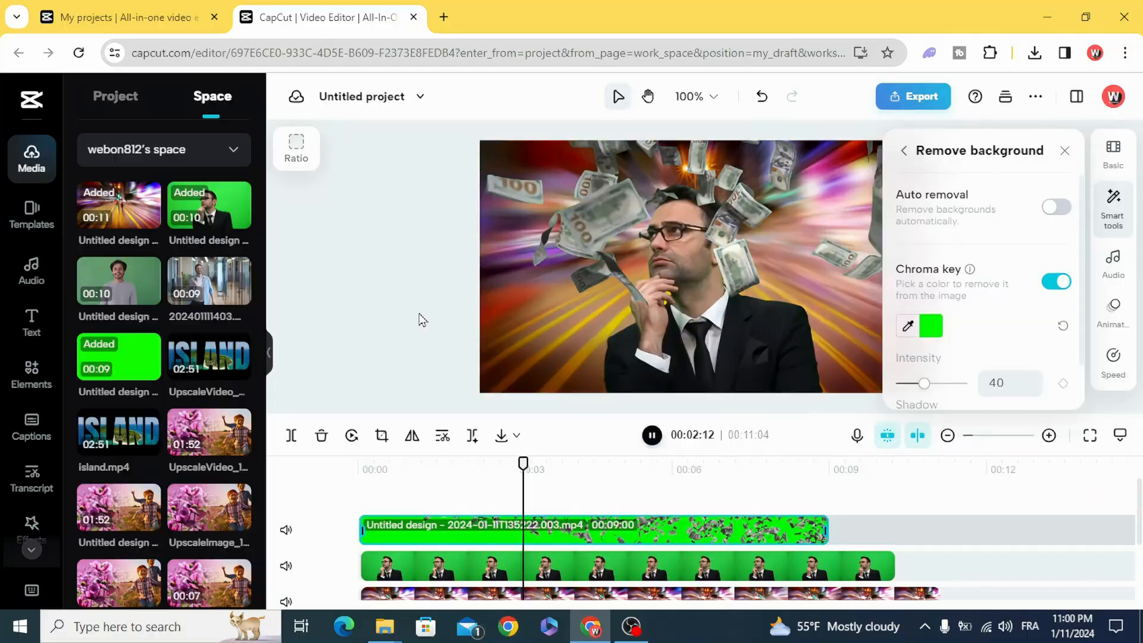